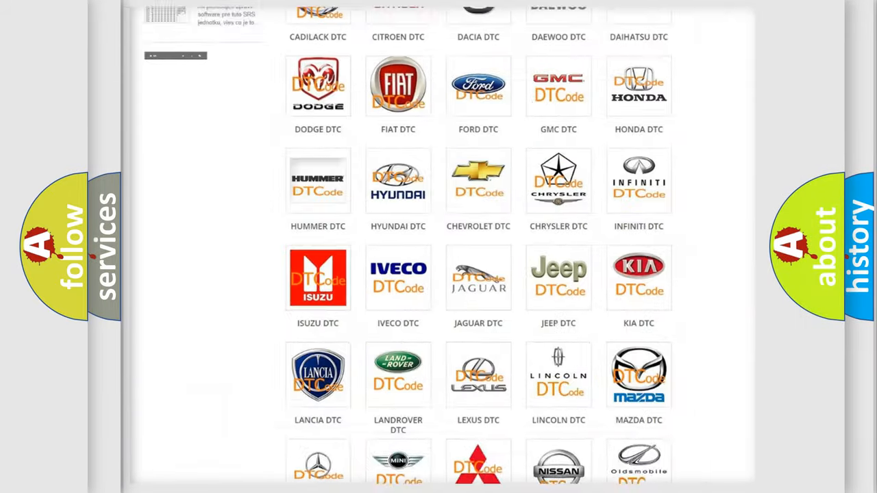
# Open the Ford DTC logo from the brand overview and browse its code list.
pyautogui.scroll(3)
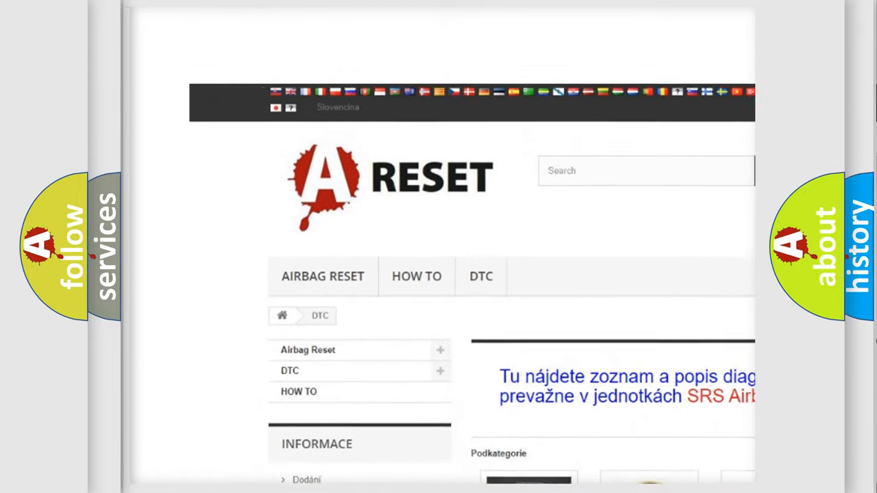
pyautogui.scroll(3)
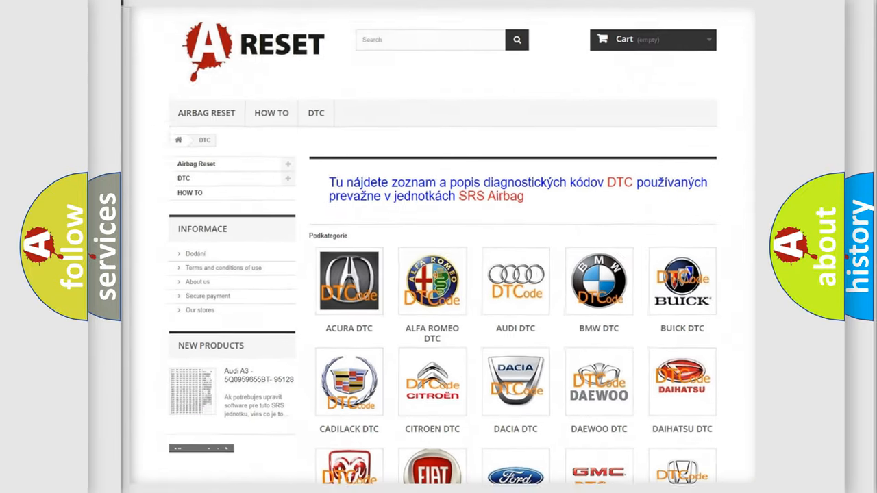
pyautogui.scroll(-3)
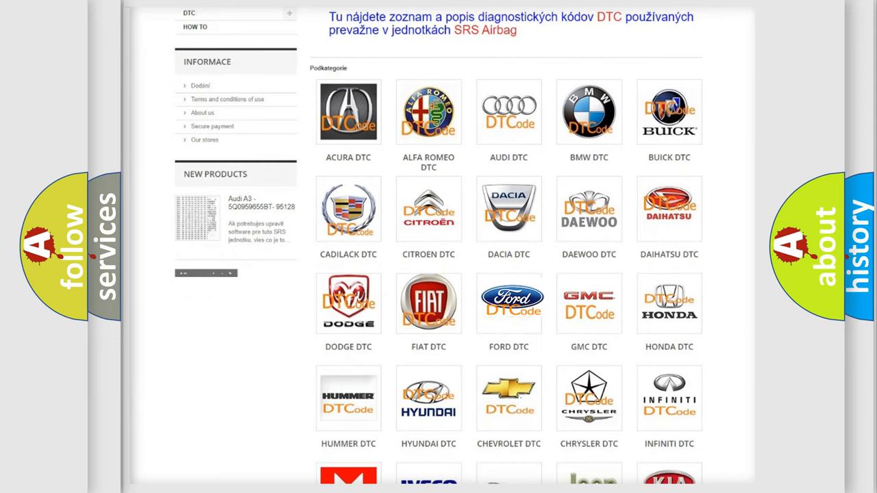
pyautogui.click(508, 303)
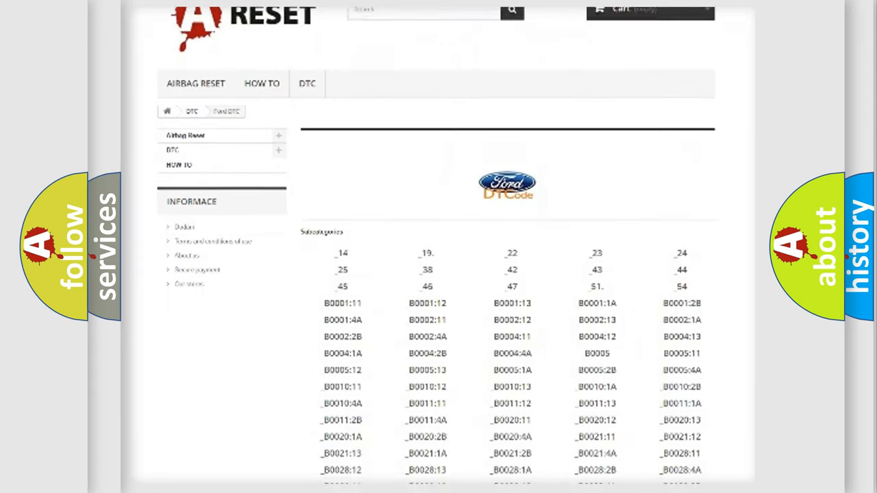
pyautogui.scroll(-3)
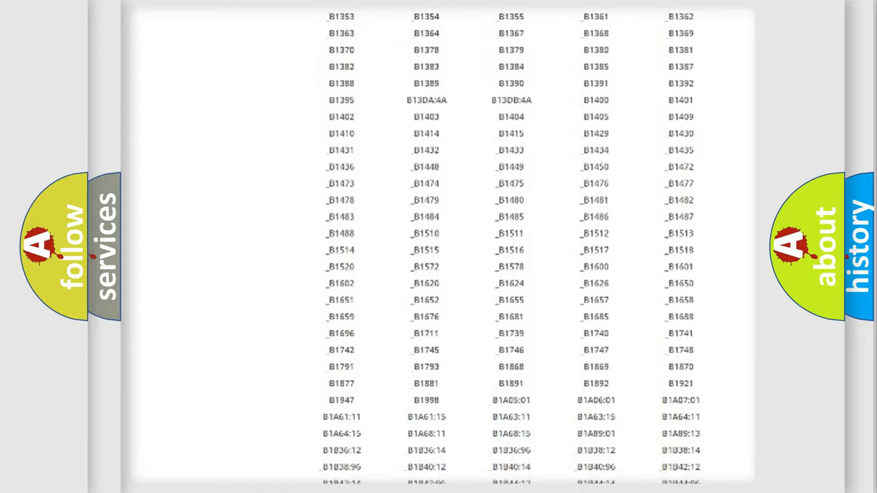
pyautogui.scroll(3)
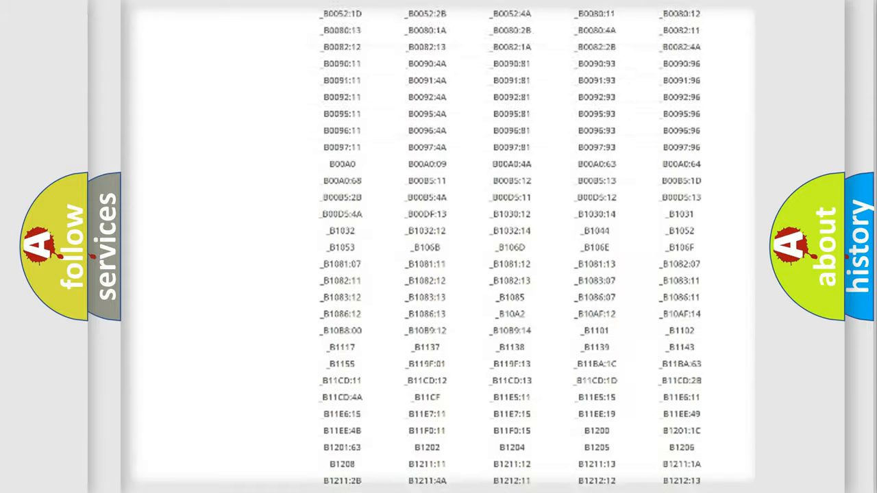
pyautogui.scroll(3)
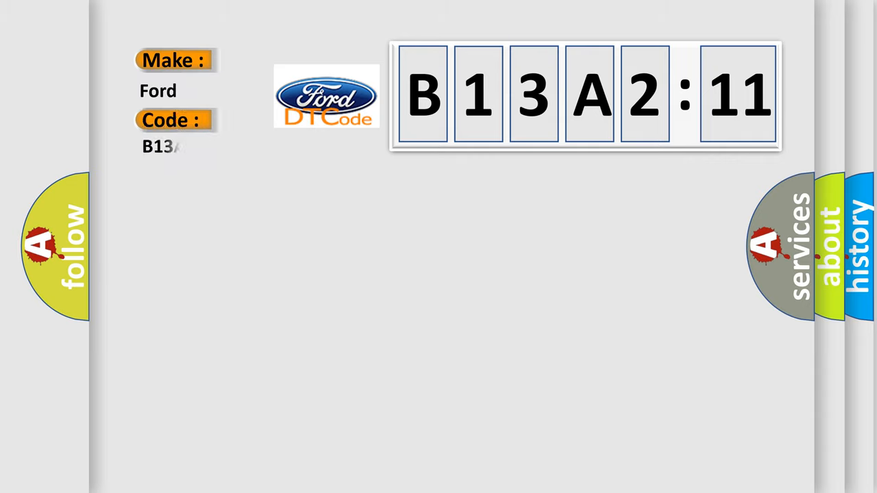
# Complete the Ford code field as B13A211 by adding '211'.
pyautogui.write('211')
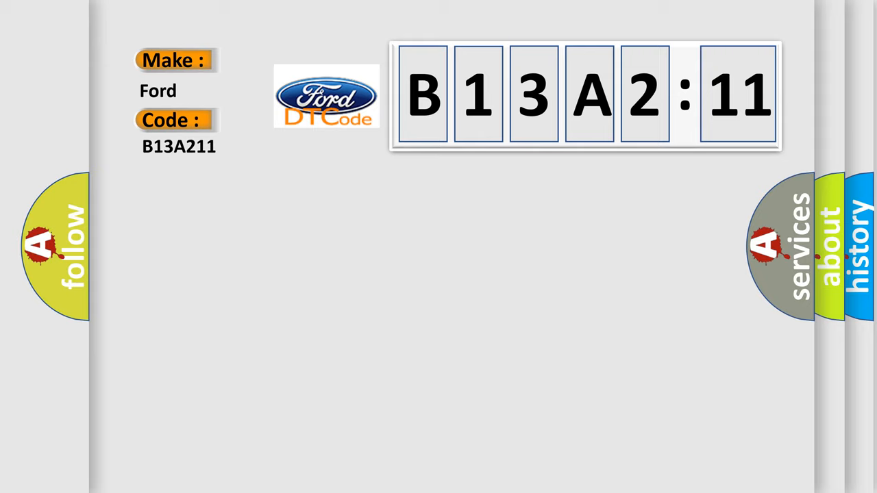